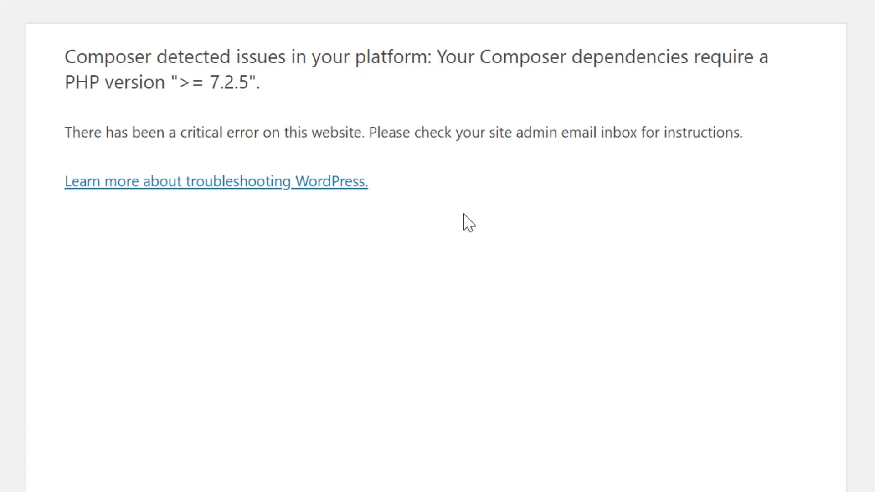
pyautogui.moveTo(774, 235)
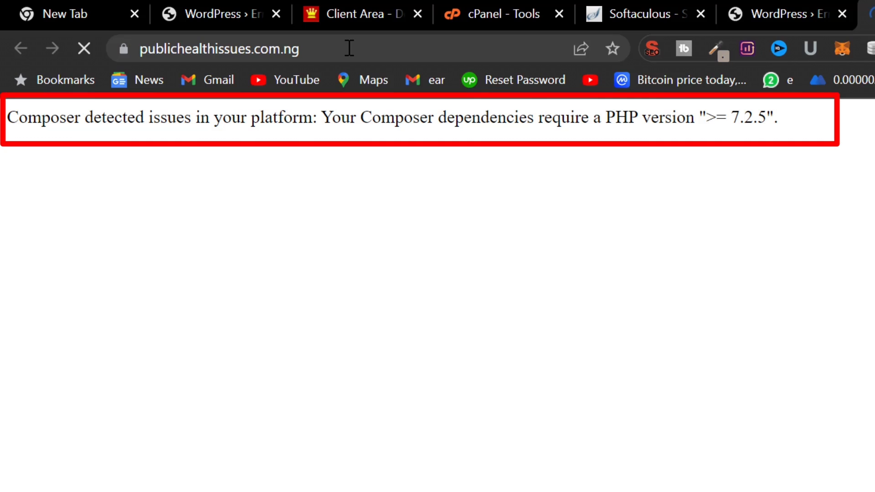
# Reload the site, then move to the cPanel Tools page and bring the Software section into view.
pyautogui.click(84, 48)
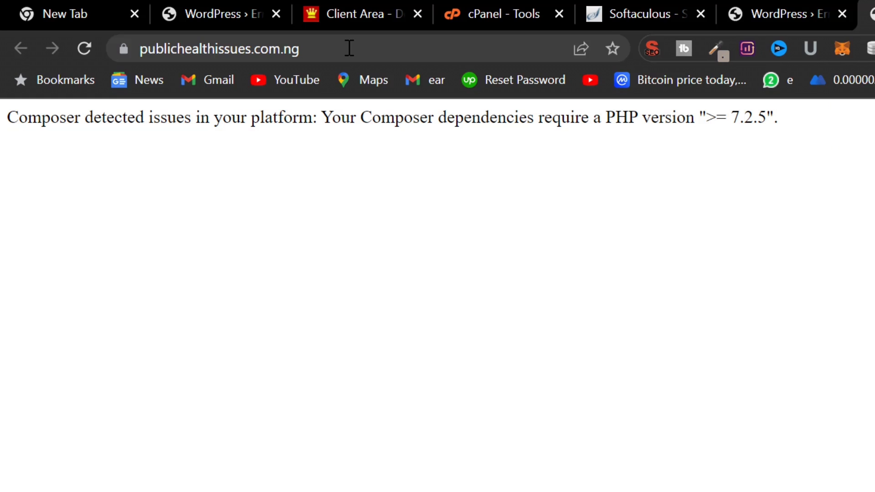
pyautogui.moveTo(279, 5)
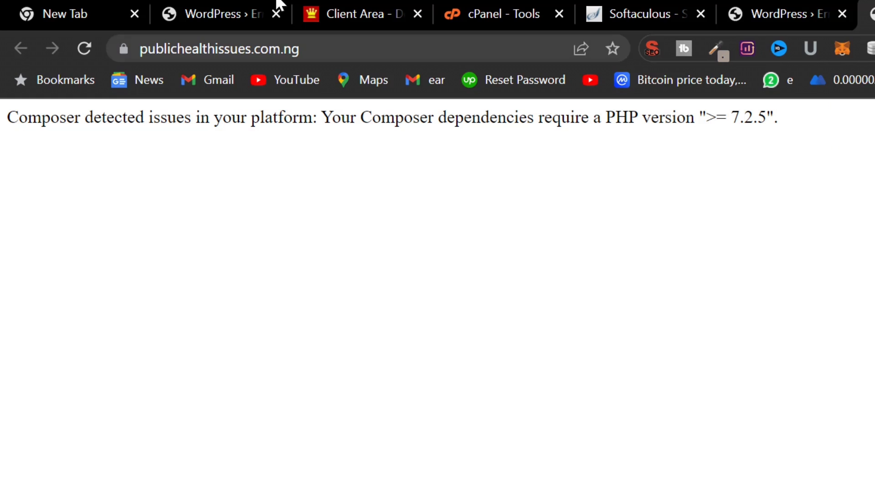
pyautogui.click(362, 13)
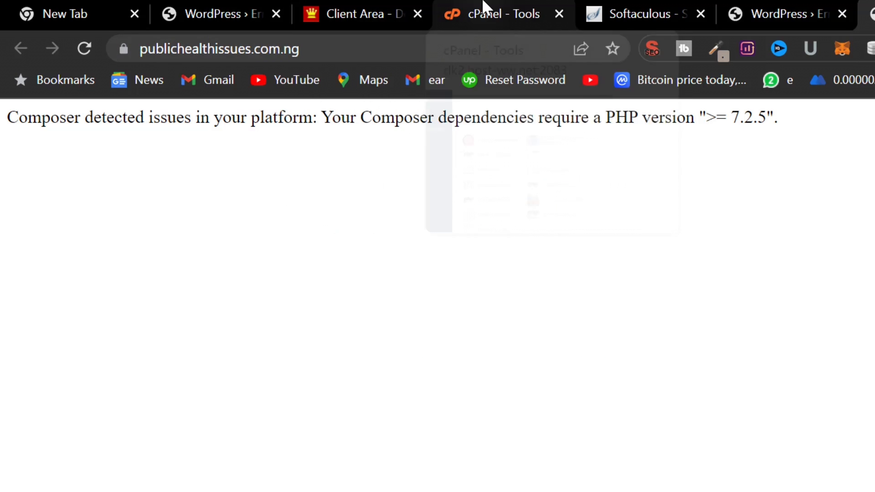
pyautogui.click(502, 14)
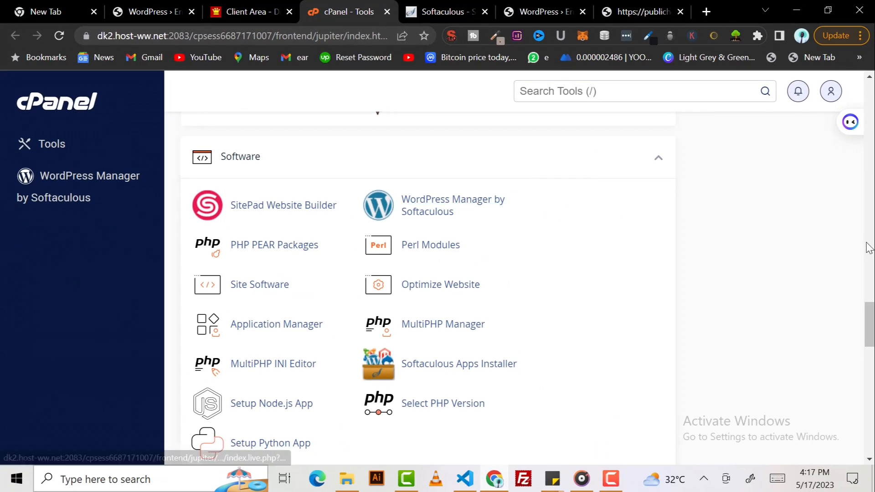
pyautogui.scroll(-3)
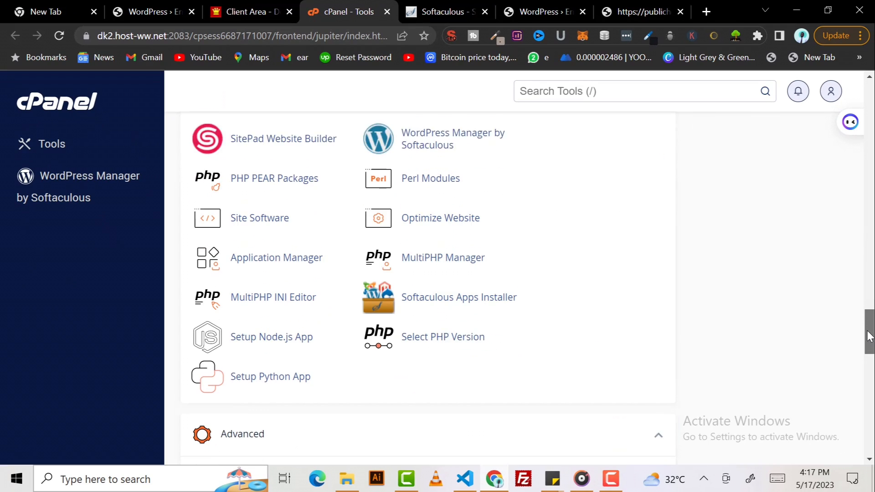
pyautogui.scroll(-3)
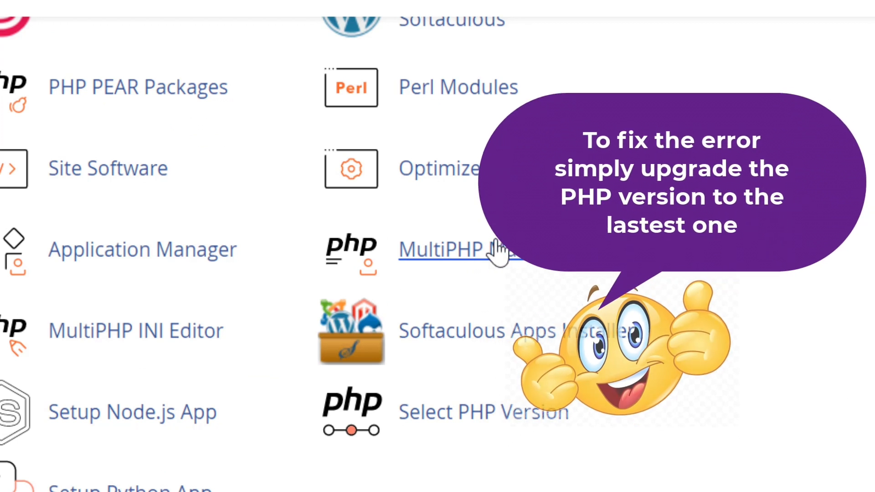
# Open MultiPHP Manager and confirm the domain runs PHP 7.0 while the system default is 7.4.
pyautogui.click(444, 250)
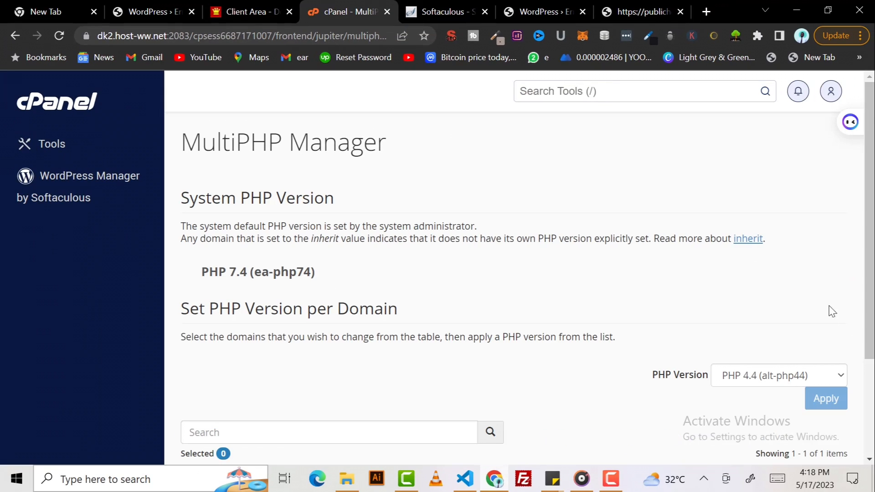
pyautogui.scroll(-3)
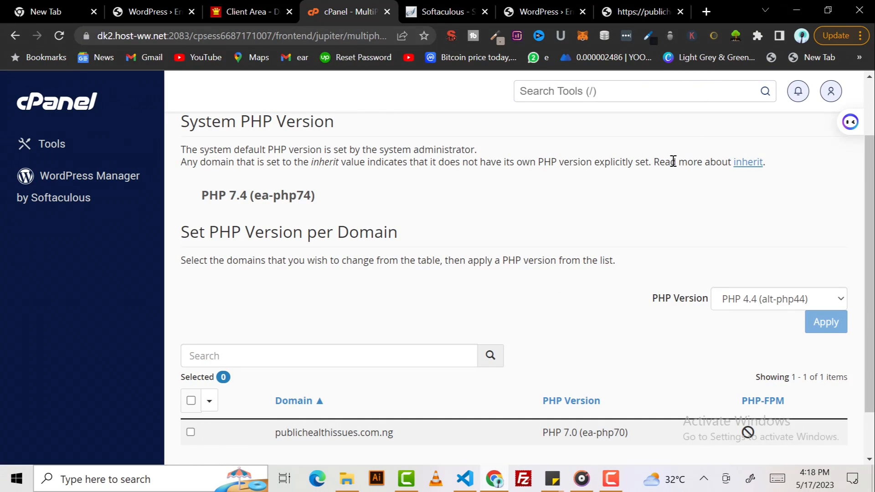
pyautogui.moveTo(612, 233)
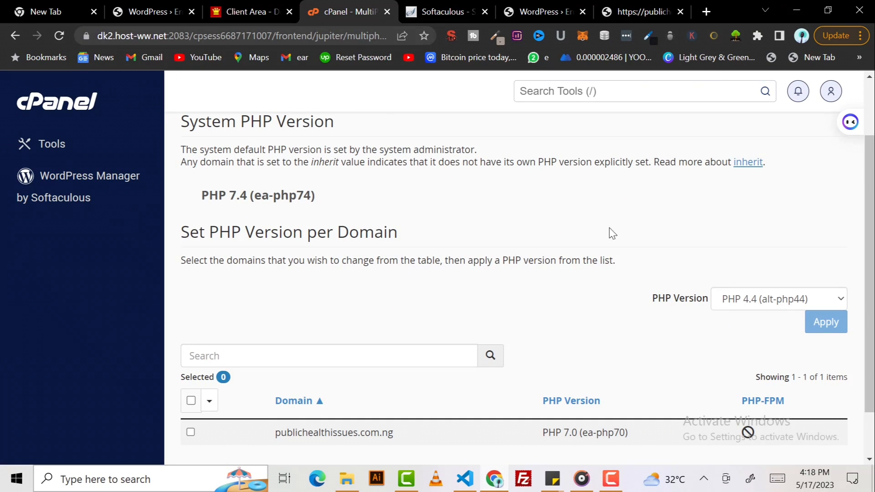
pyautogui.moveTo(772, 311)
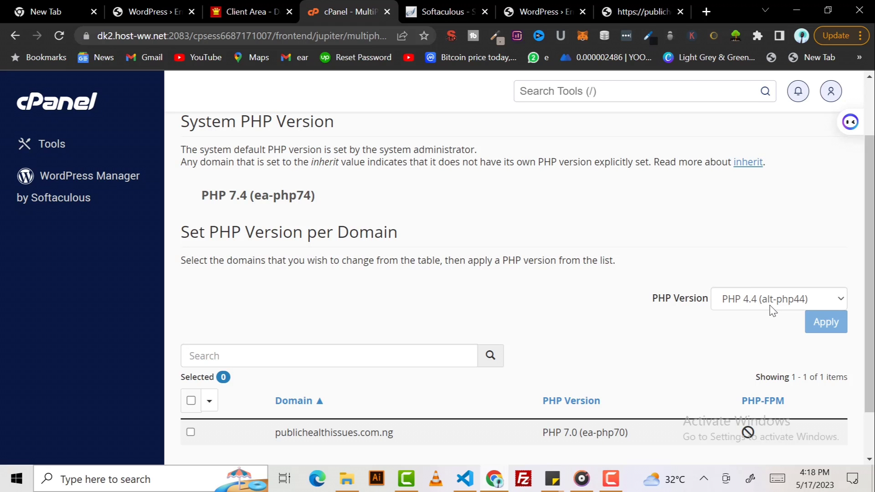
pyautogui.click(777, 299)
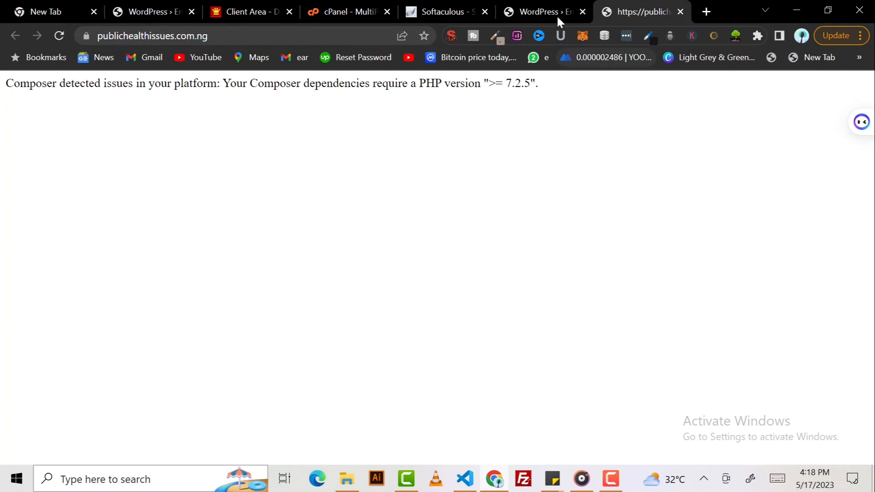
pyautogui.click(443, 11)
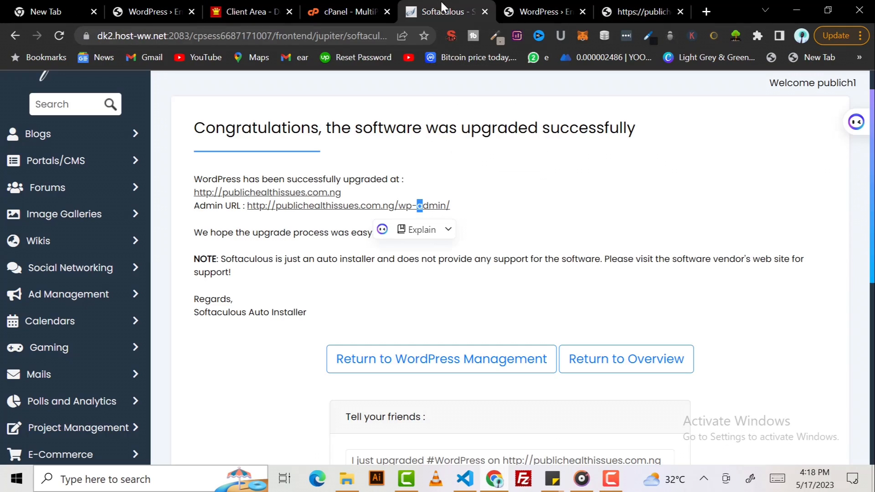
pyautogui.moveTo(248, 11)
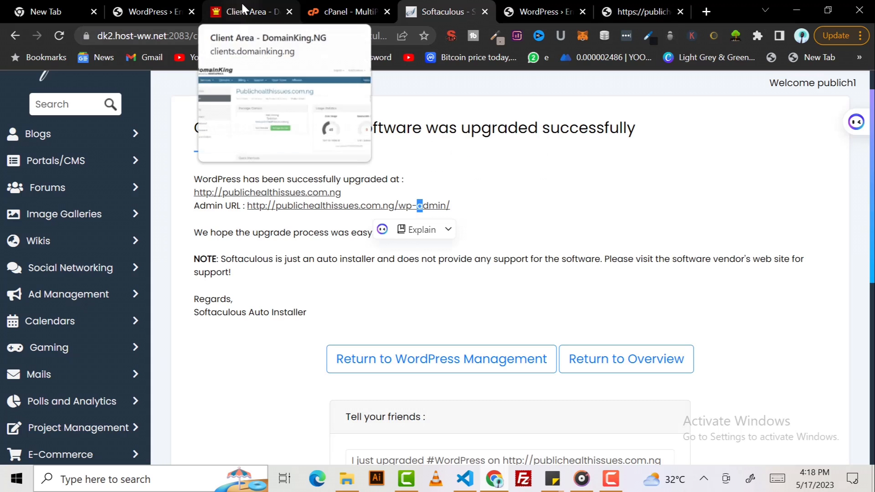
pyautogui.click(343, 12)
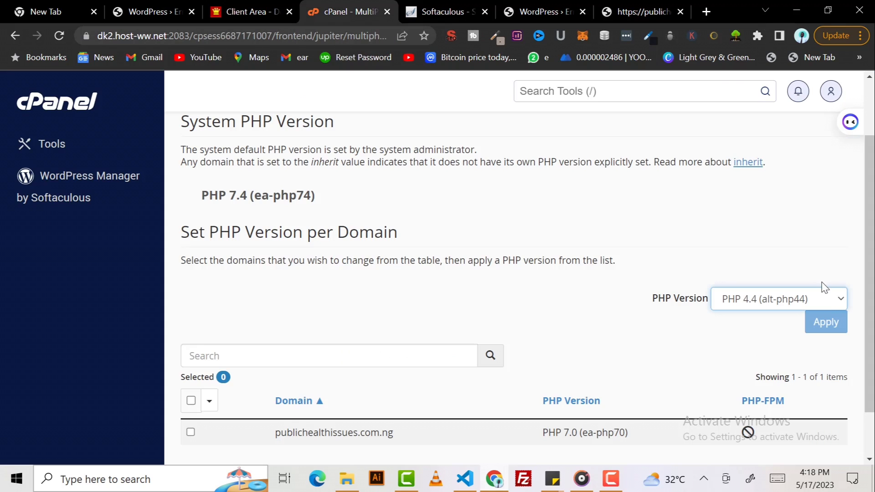
# Apply PHP 7.4 (ea-php74) to publichealthissues.com.ng and get the success message.
pyautogui.click(775, 299)
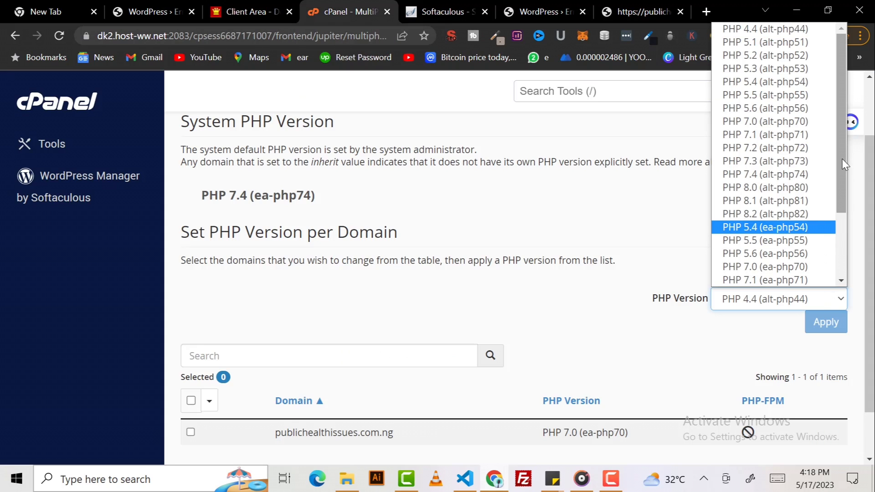
pyautogui.scroll(-3)
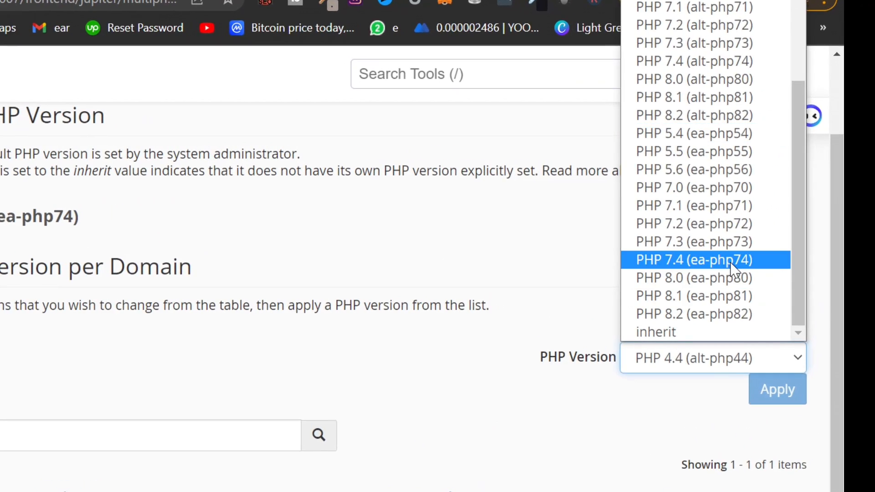
pyautogui.click(693, 260)
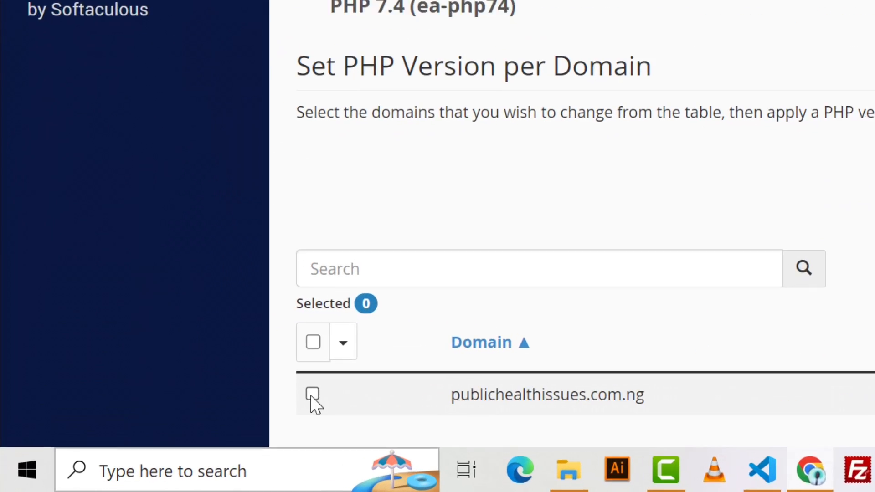
pyautogui.click(313, 395)
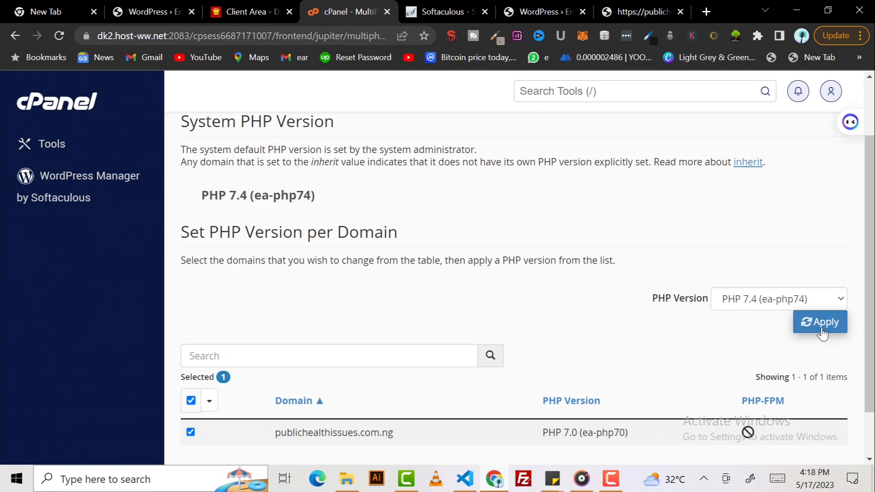
pyautogui.click(819, 322)
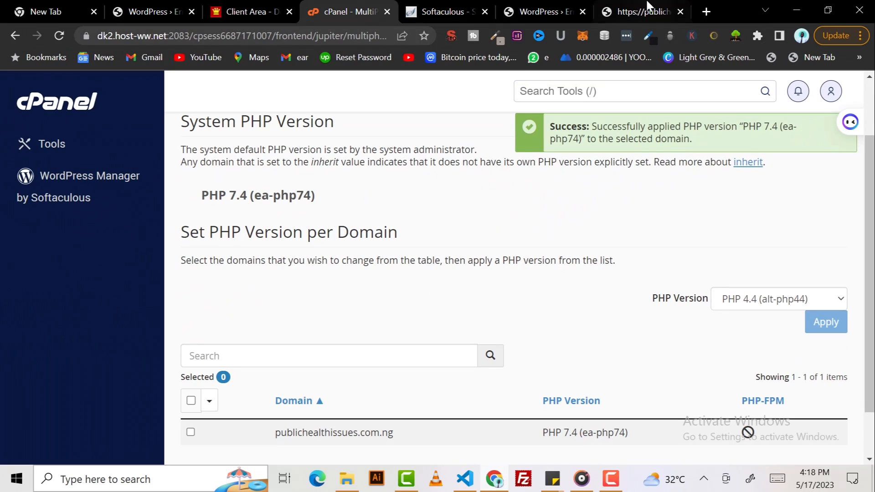
# Return to publichealthissues.com.ng and see the homepage load its blog posts without the Composer error.
pyautogui.click(639, 11)
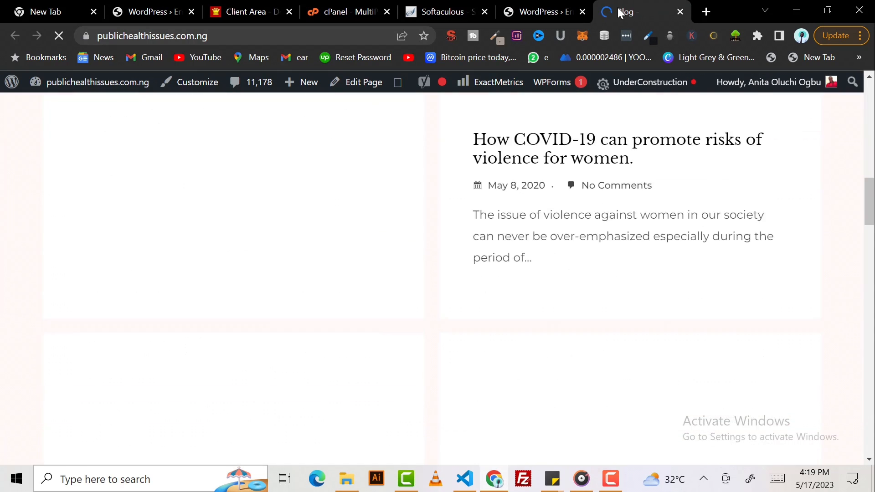
pyautogui.scroll(-3)
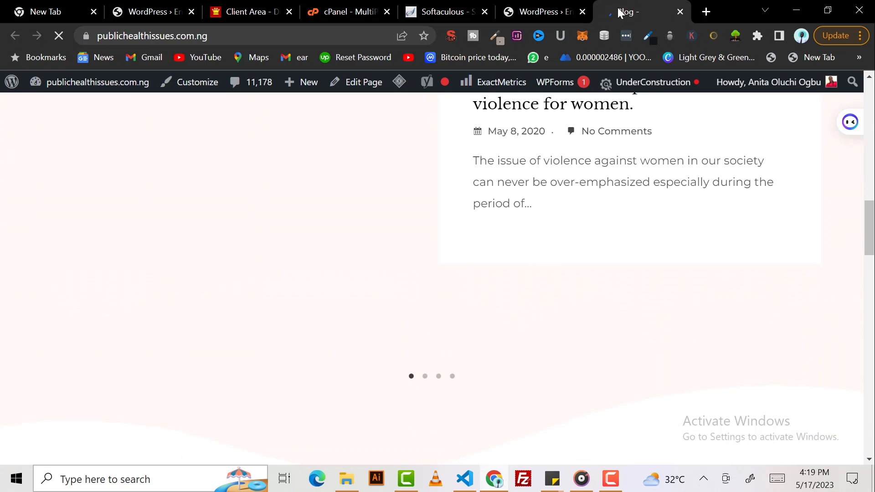